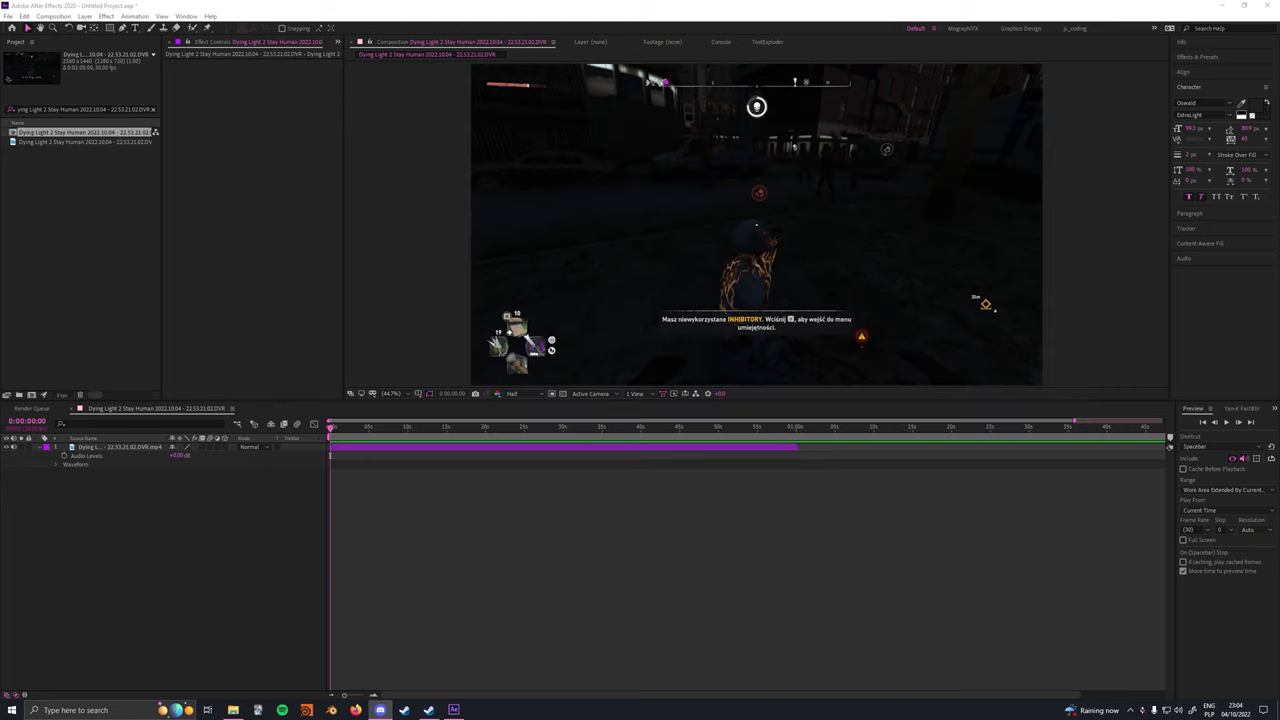
- Save the meme project and toggle the overlay shortcut while reviewing the composition
key("ctrl+s")
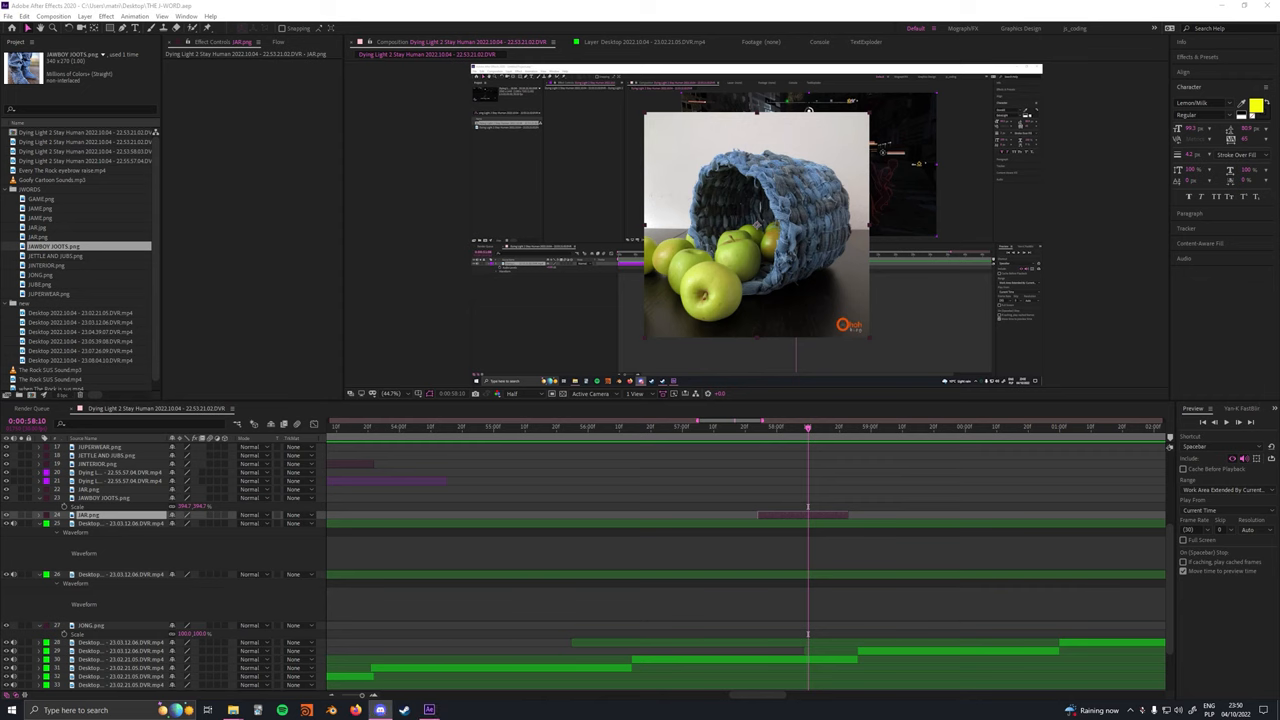
key("alt+z")
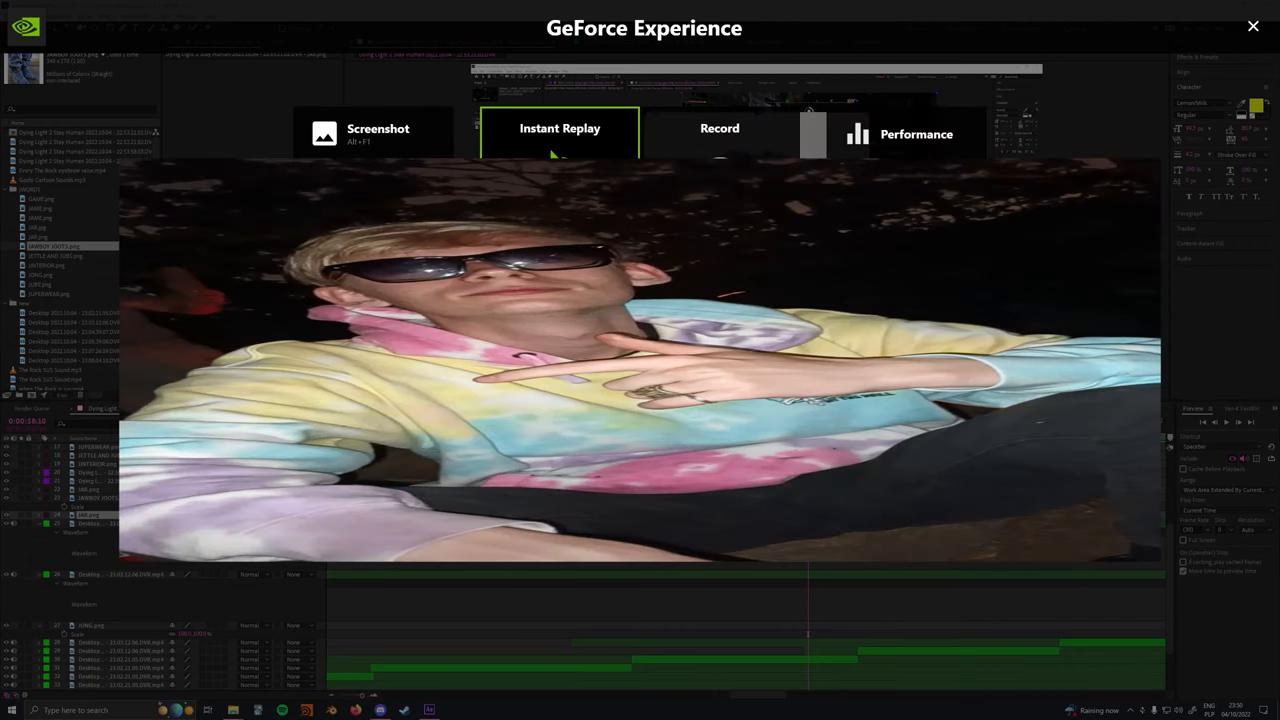